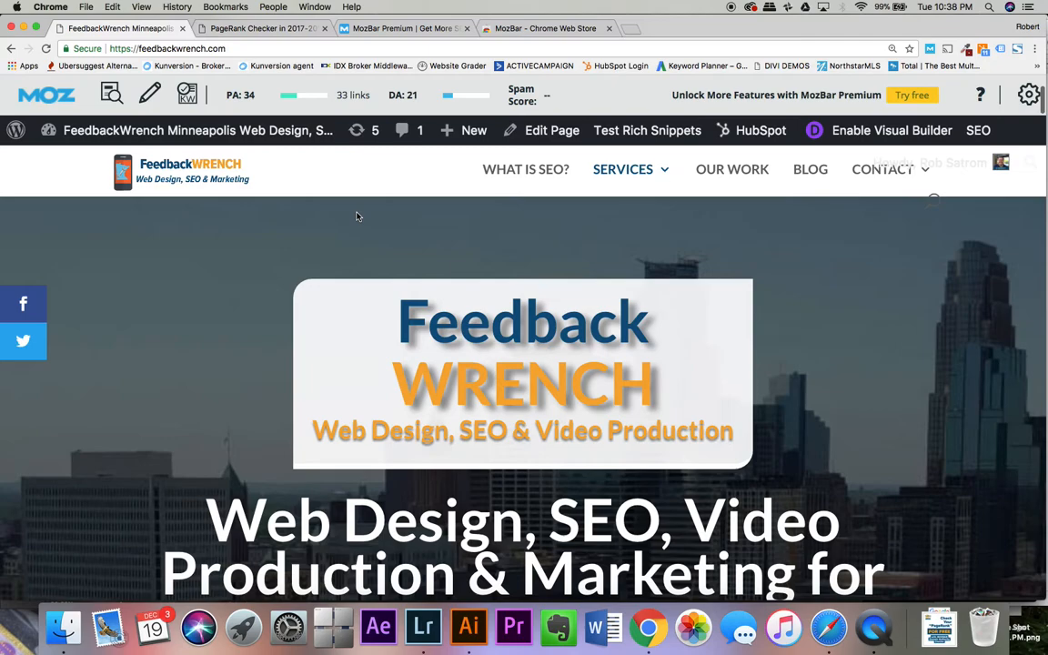
mouse_move(472, 263)
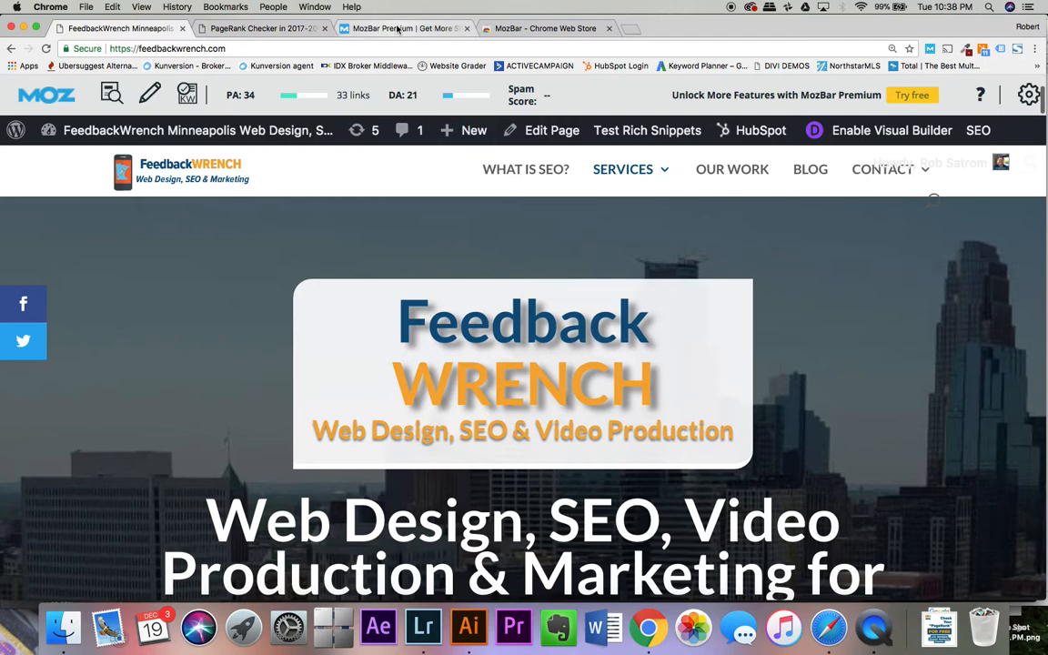
Switch to the MozBar Premium tab offering the free 30-day Moz Pro trial.
left_click(391, 28)
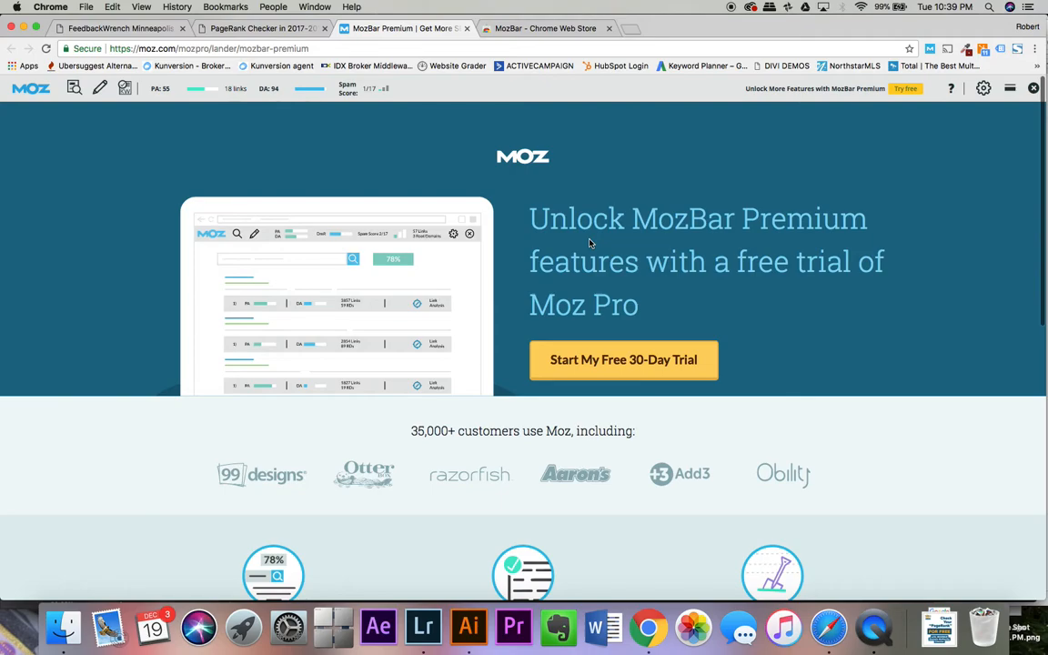
mouse_move(728, 221)
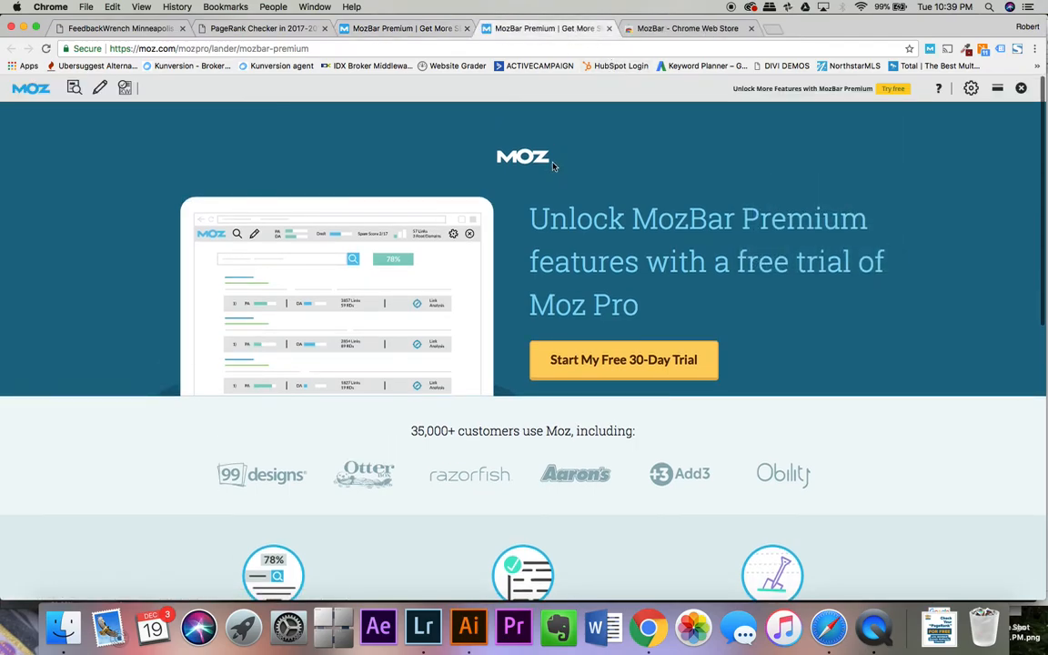
mouse_move(490, 148)
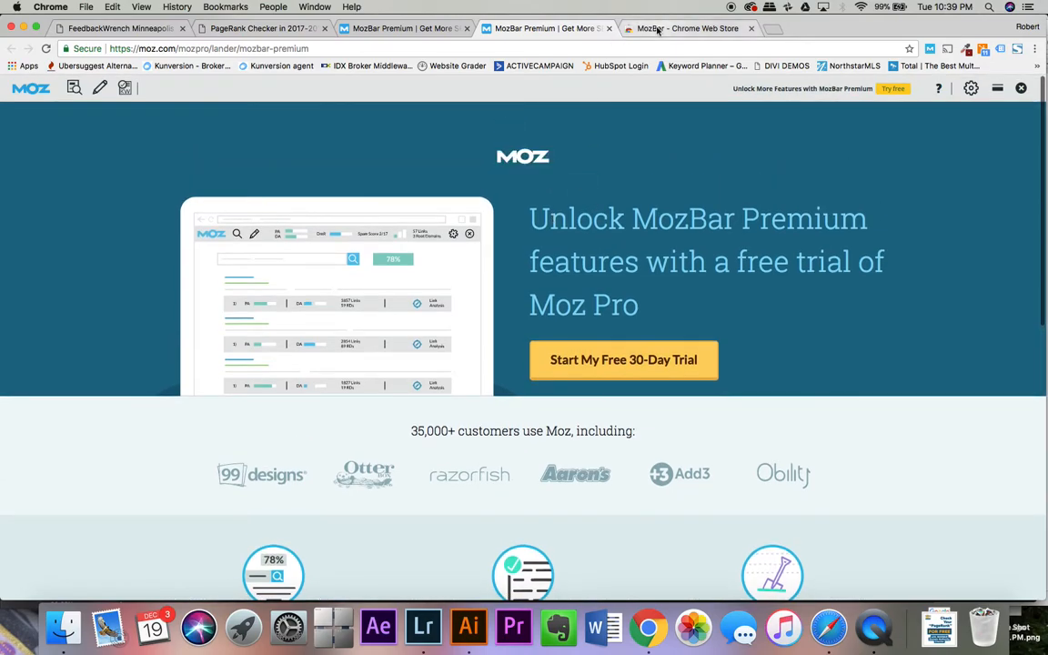
View the MozBar Chrome Web Store listing, then return to the PageRank Checker post.
left_click(689, 28)
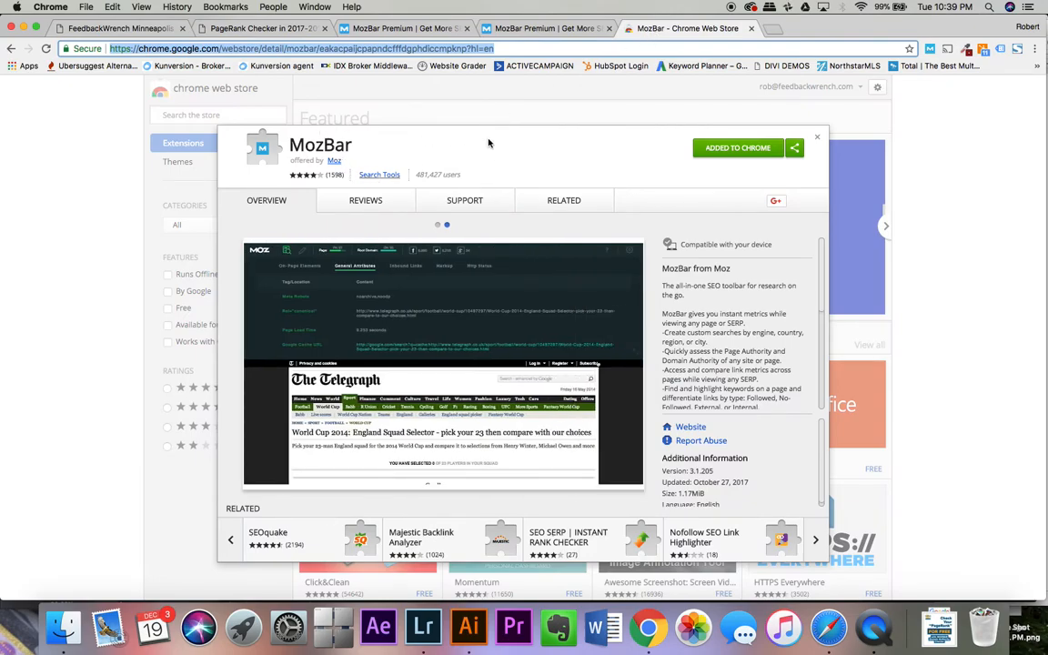
left_click(273, 28)
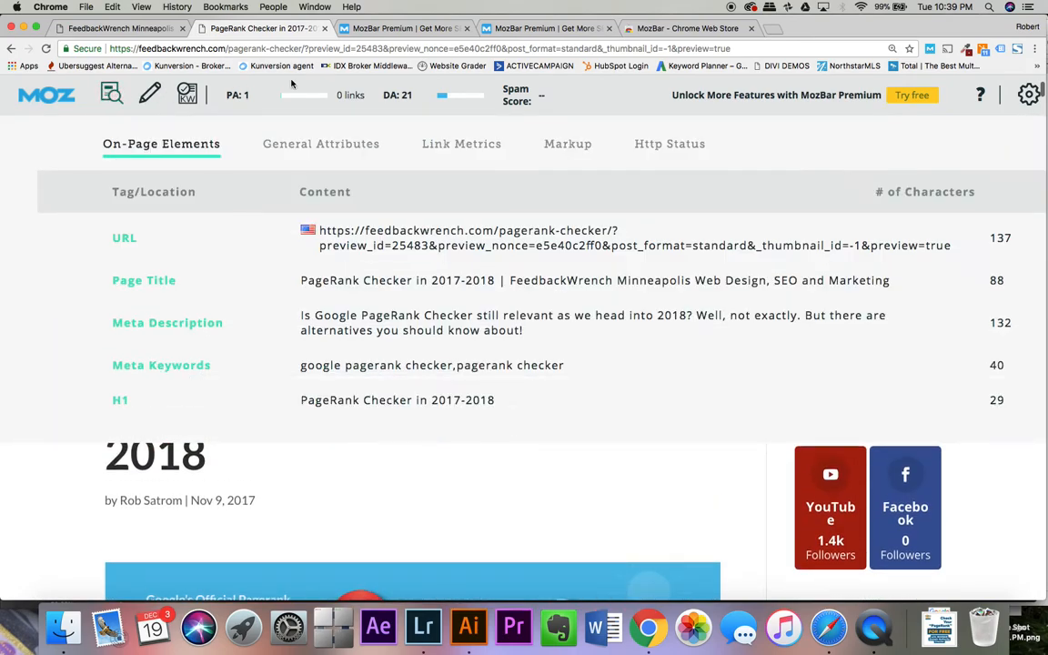
mouse_move(235, 100)
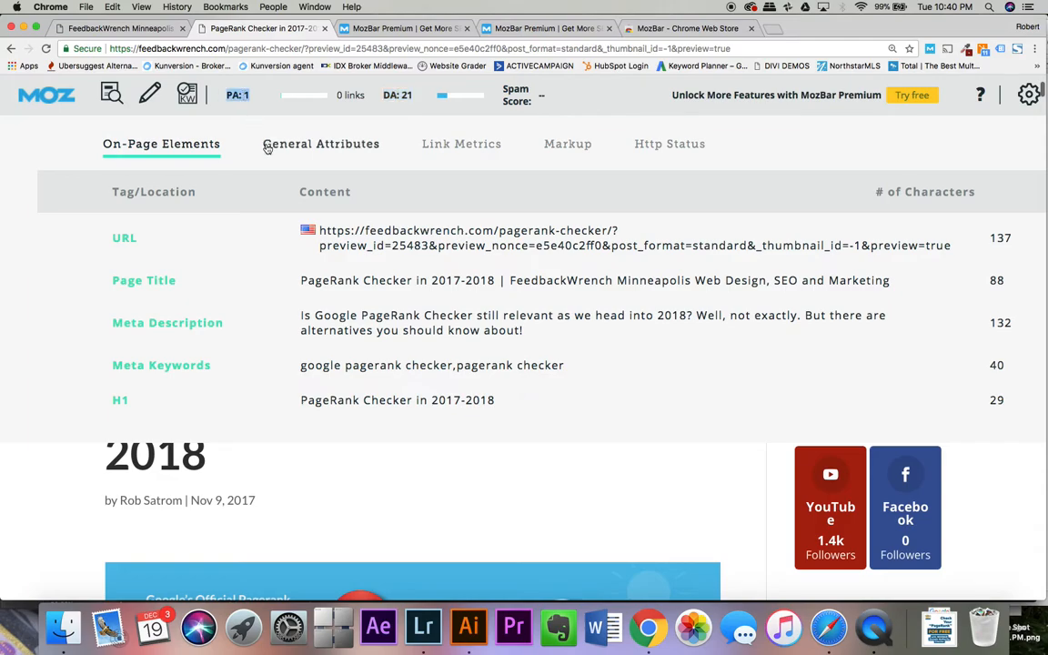
Scroll the on-page elements table down to the H2 headings and body content.
scroll("down", 3)
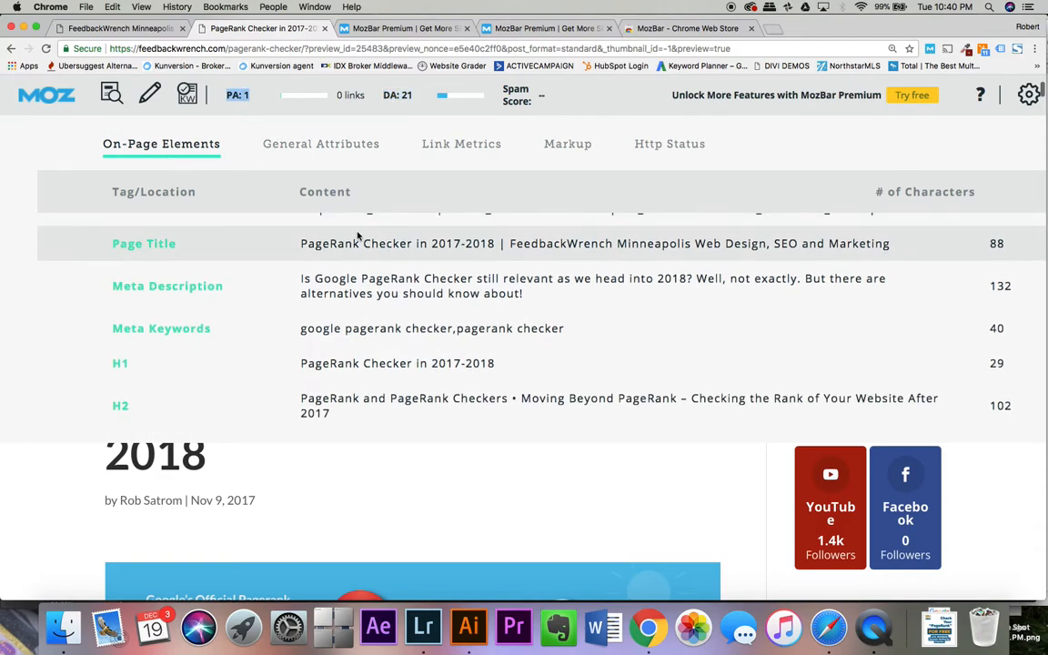
mouse_move(355, 340)
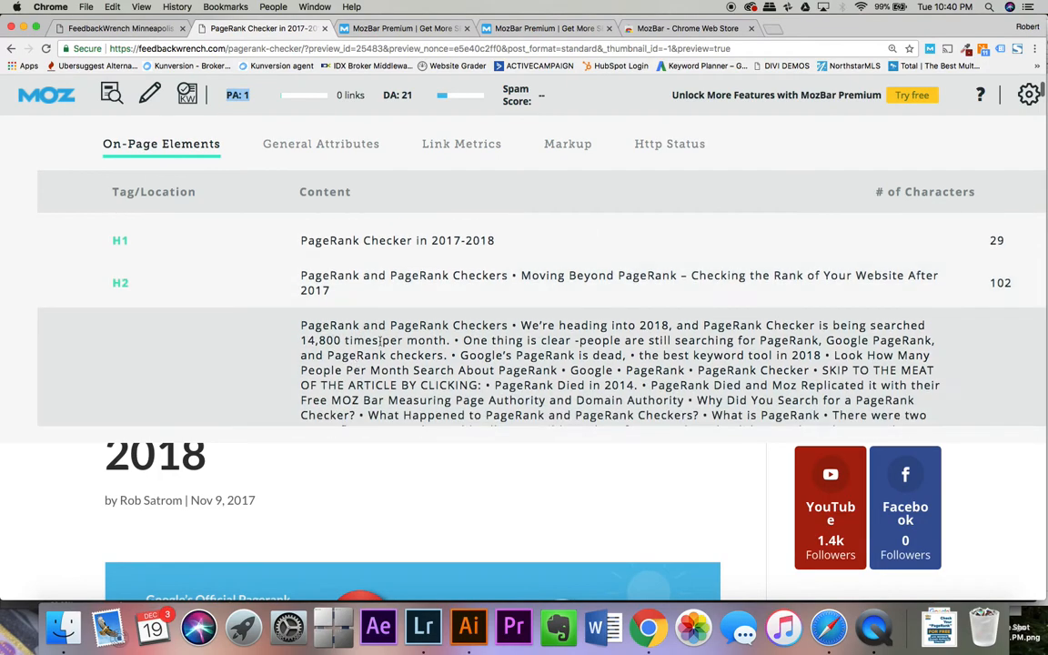
left_click(320, 143)
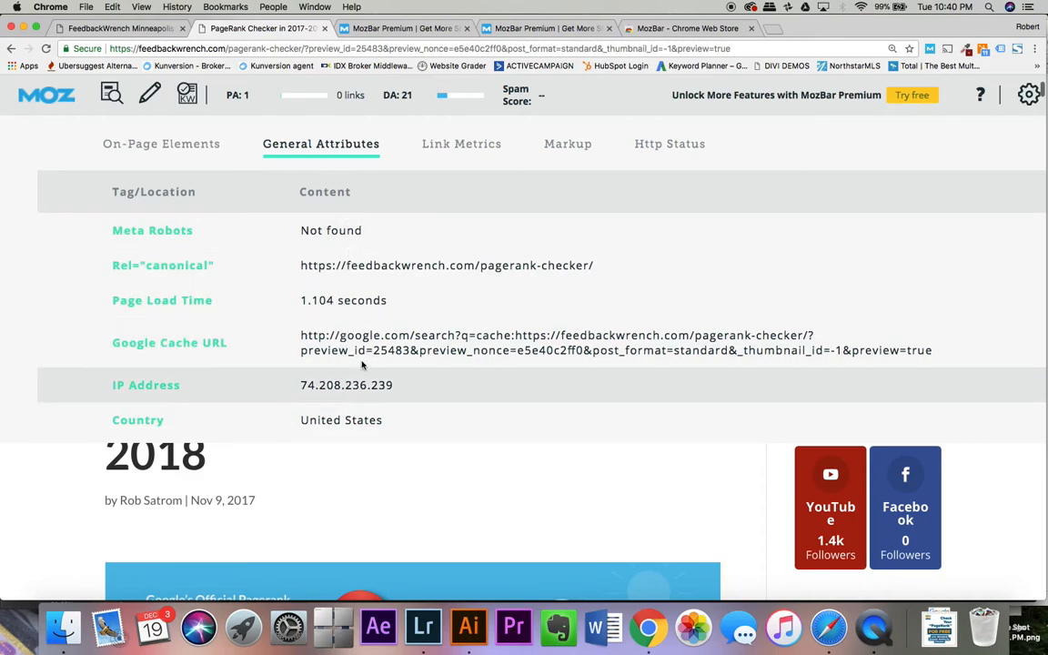
left_click(461, 144)
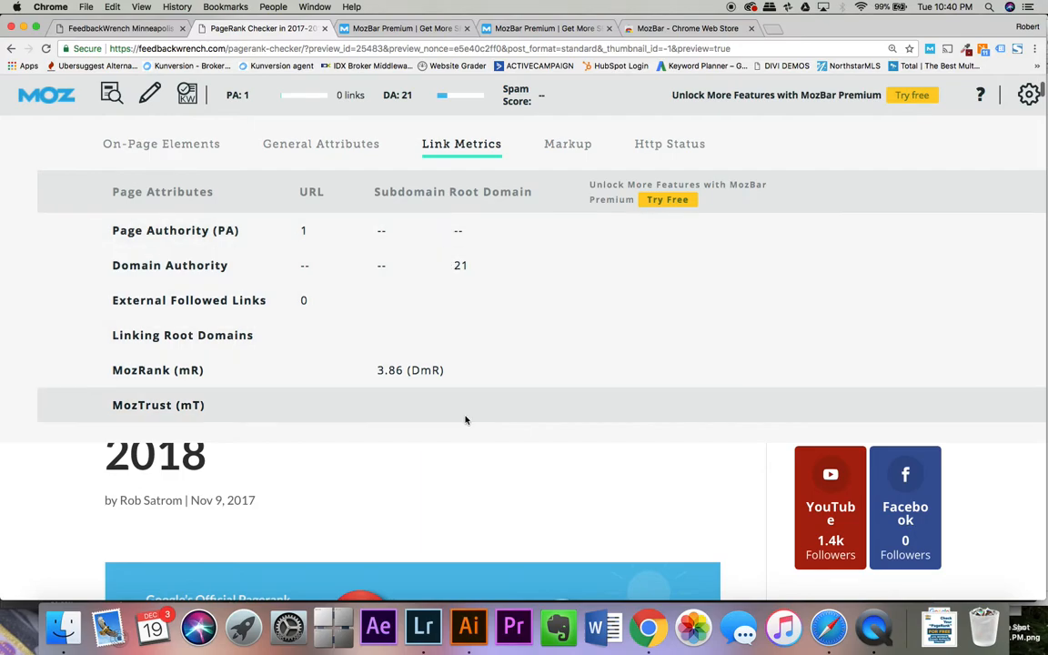
left_click(567, 143)
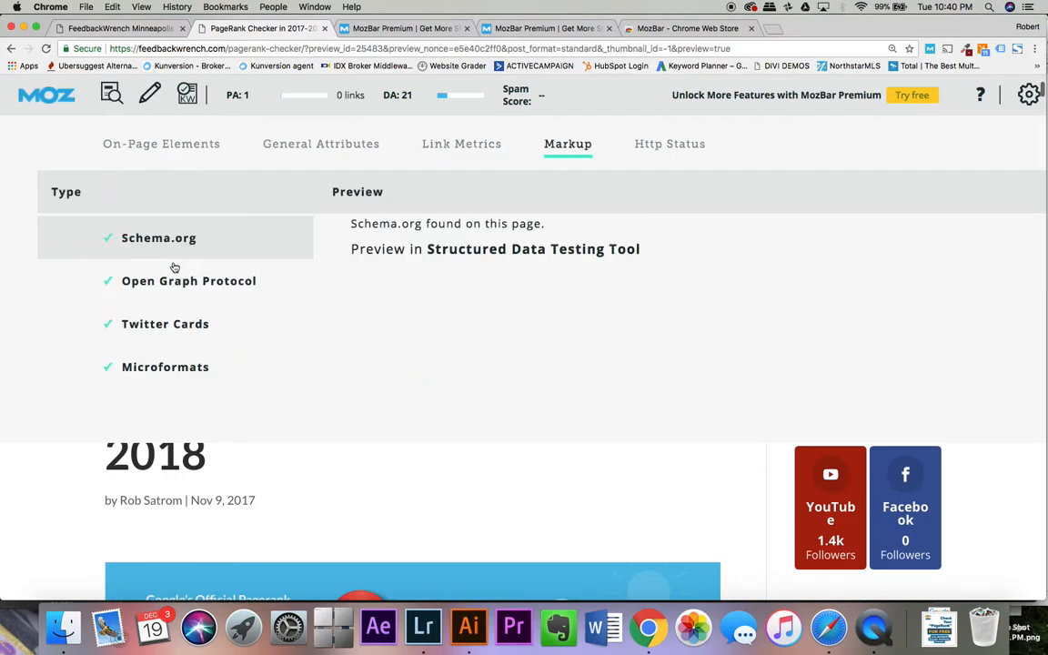
mouse_move(618, 162)
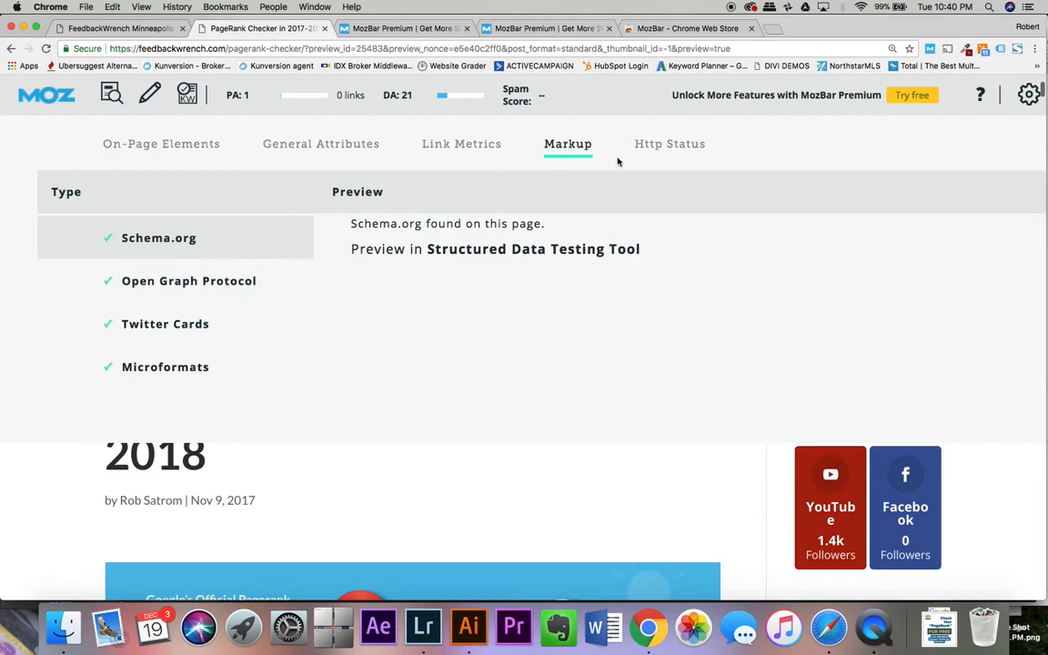
left_click(669, 144)
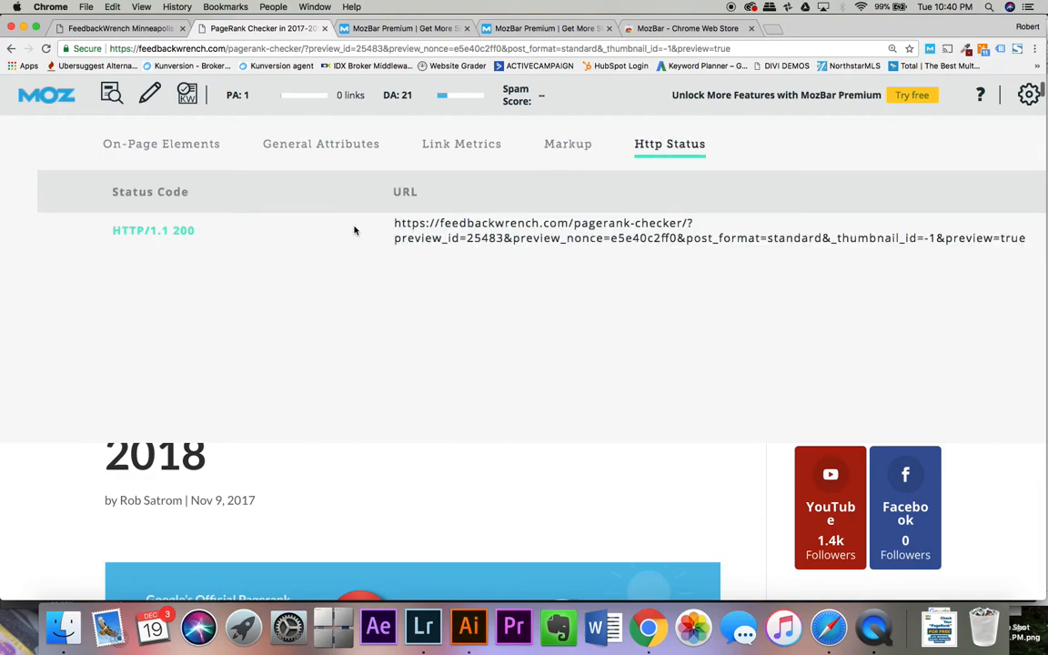
left_click(161, 143)
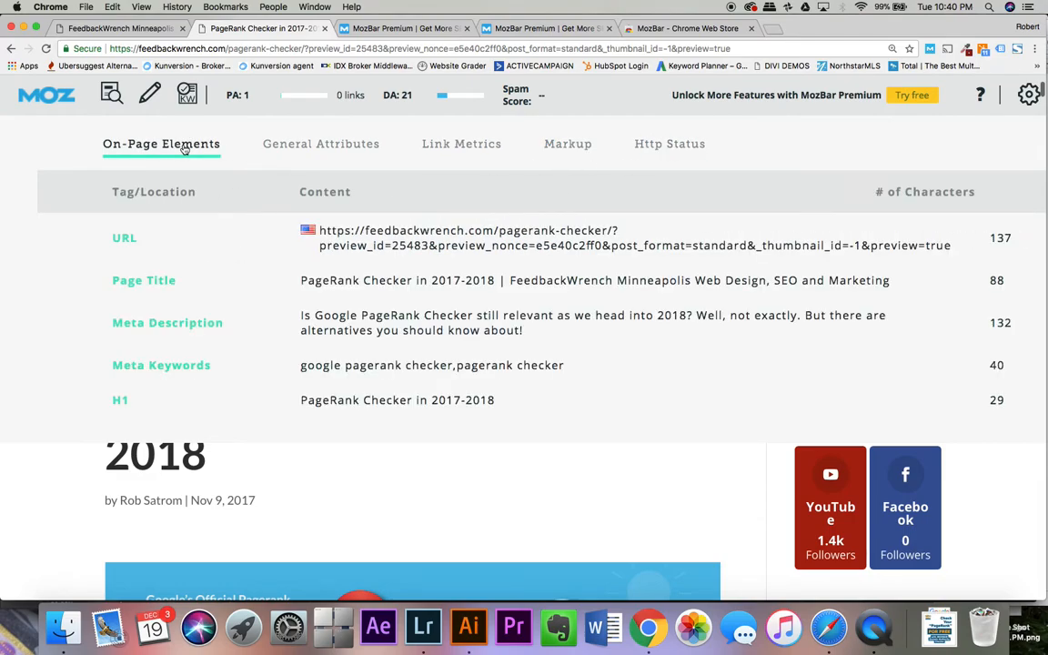
Highlight followed links in green, then reopen the on-page elements report.
scroll("down", 3)
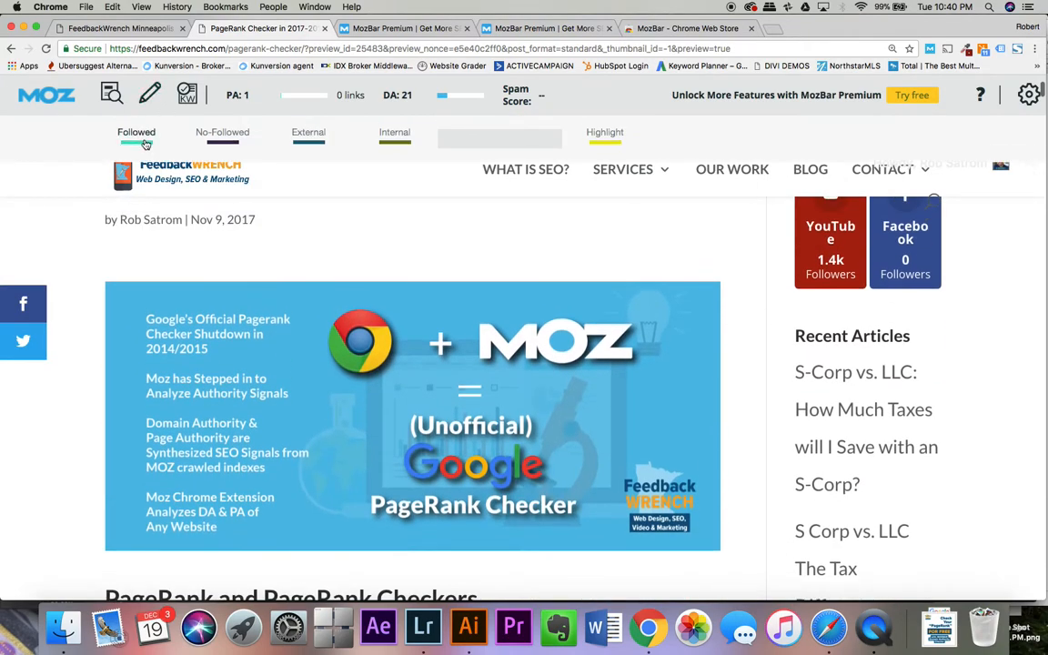
left_click(222, 132)
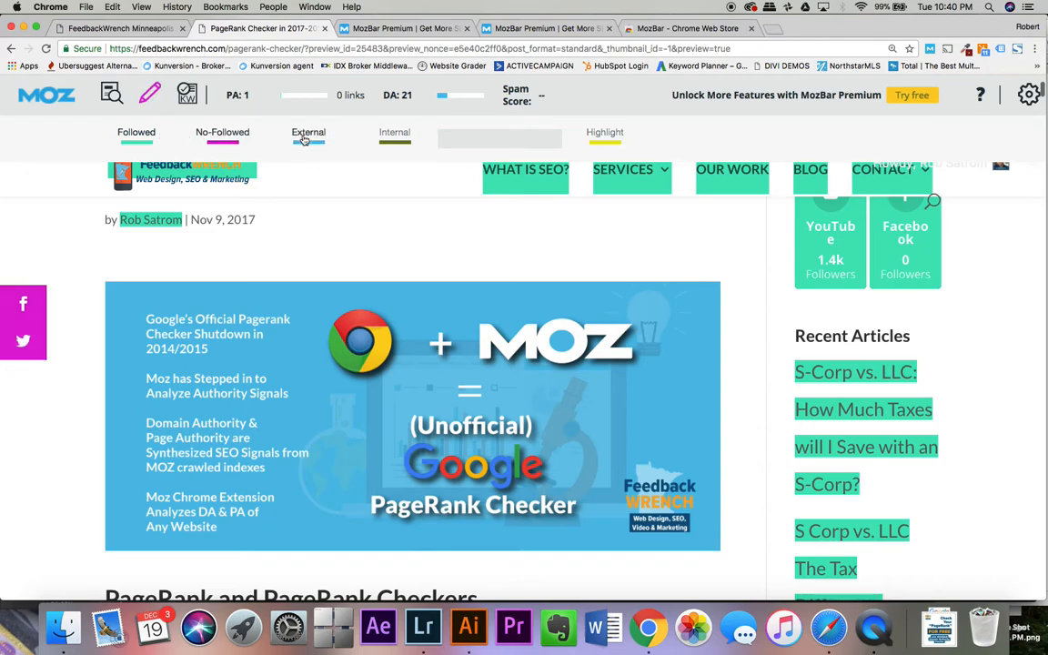
mouse_move(415, 139)
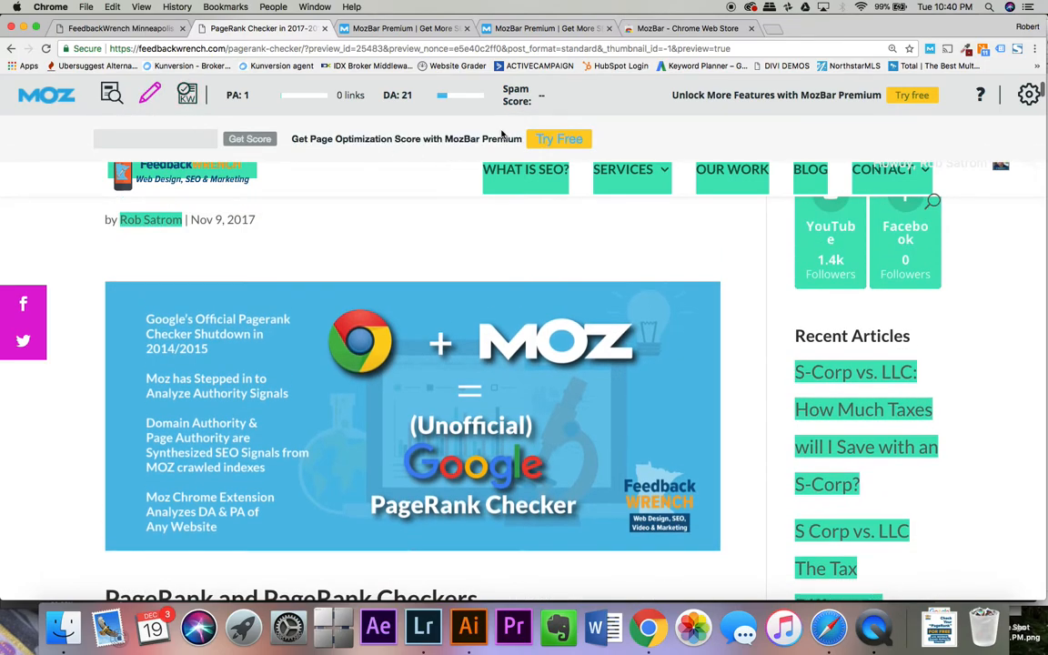
left_click(134, 95)
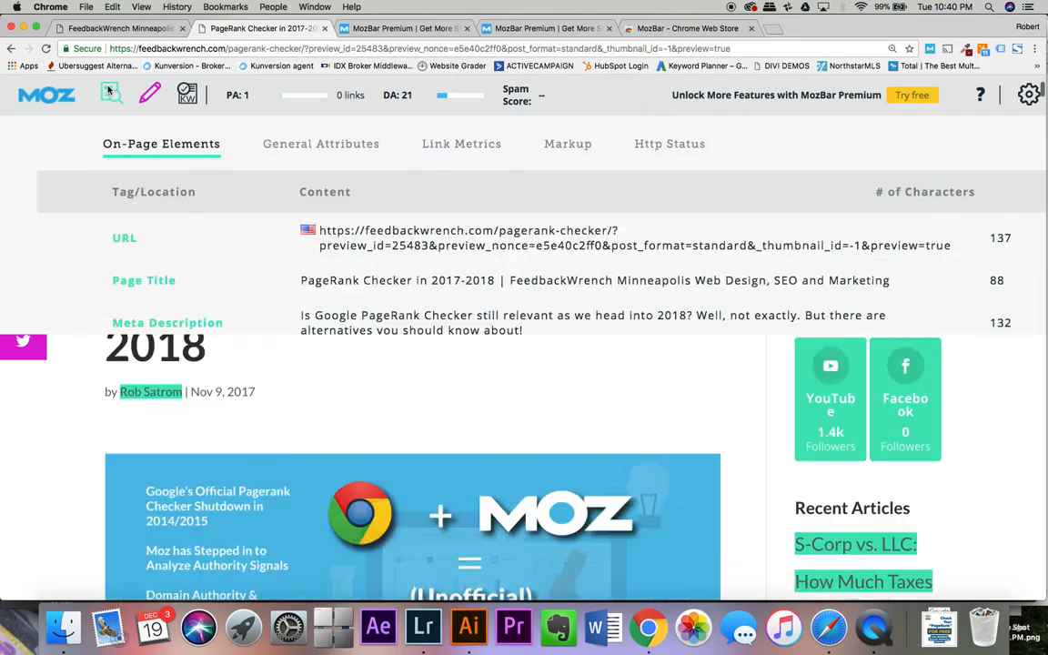